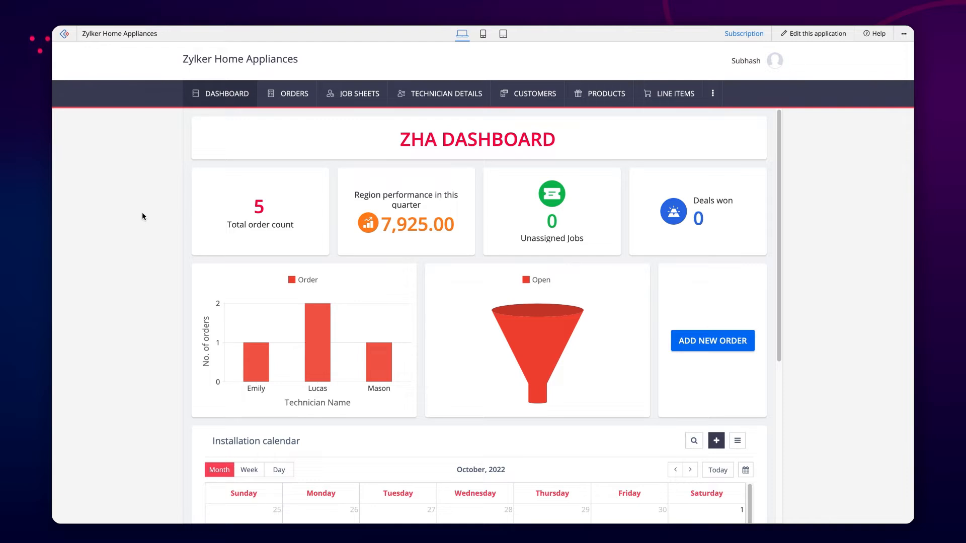
# Step: View the Job Sheet entry form, then the All Job Sheets report grouped by technician
pyautogui.click(361, 93)
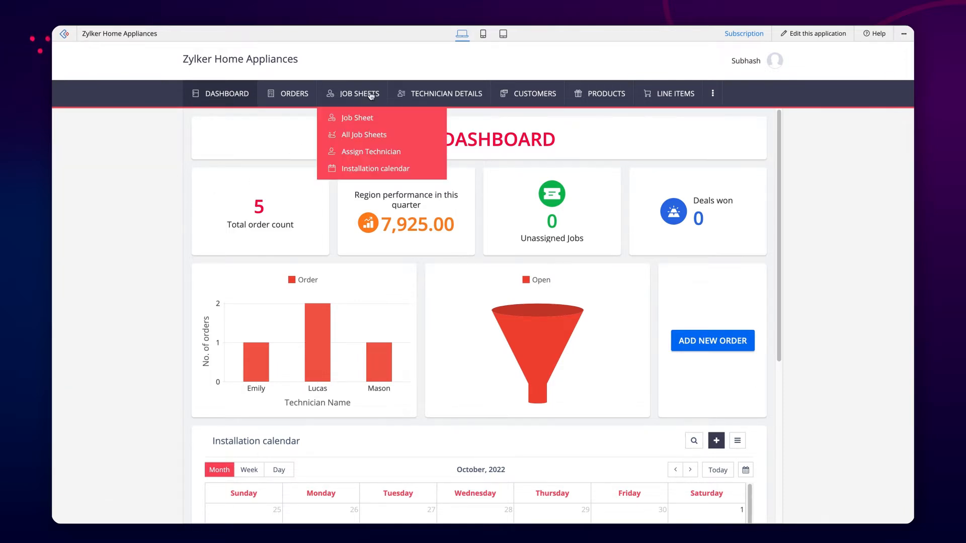
pyautogui.click(356, 118)
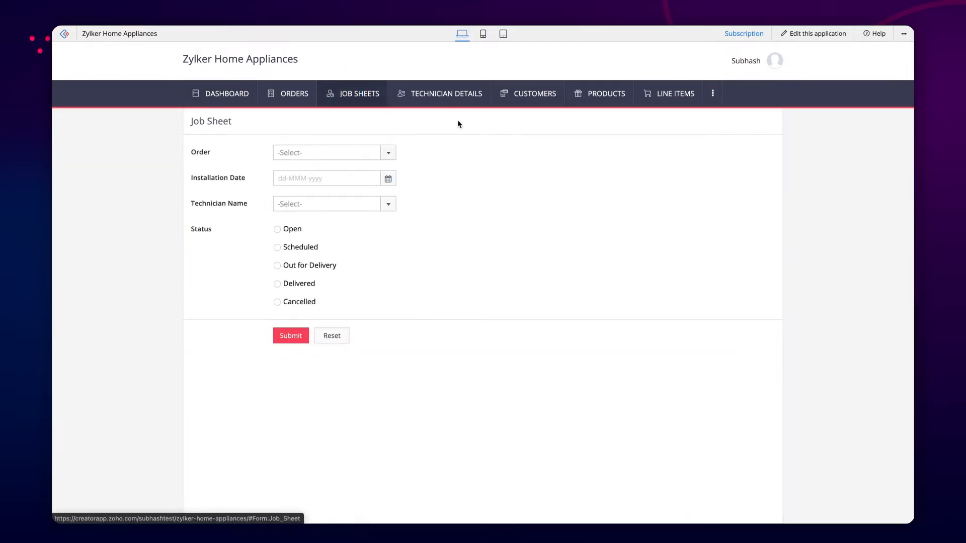
pyautogui.click(358, 94)
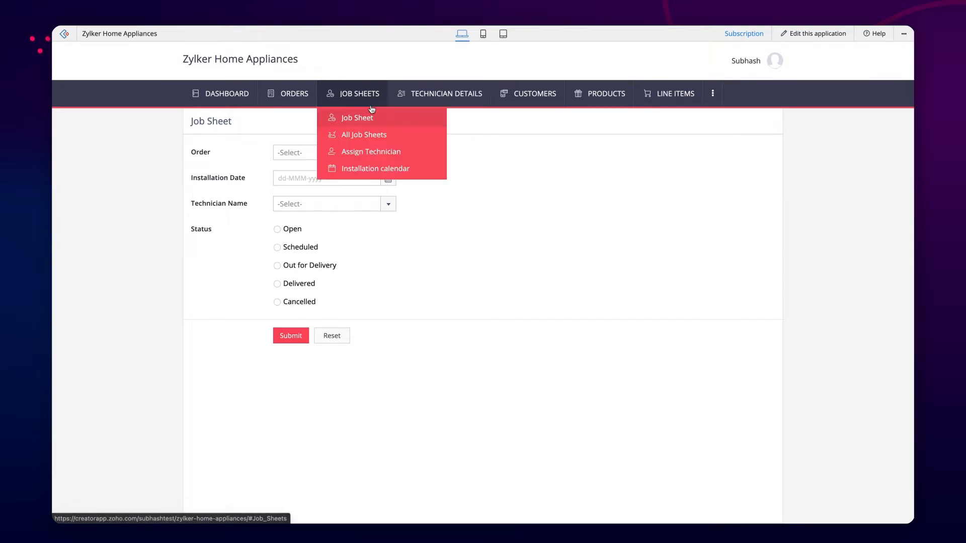
pyautogui.click(363, 135)
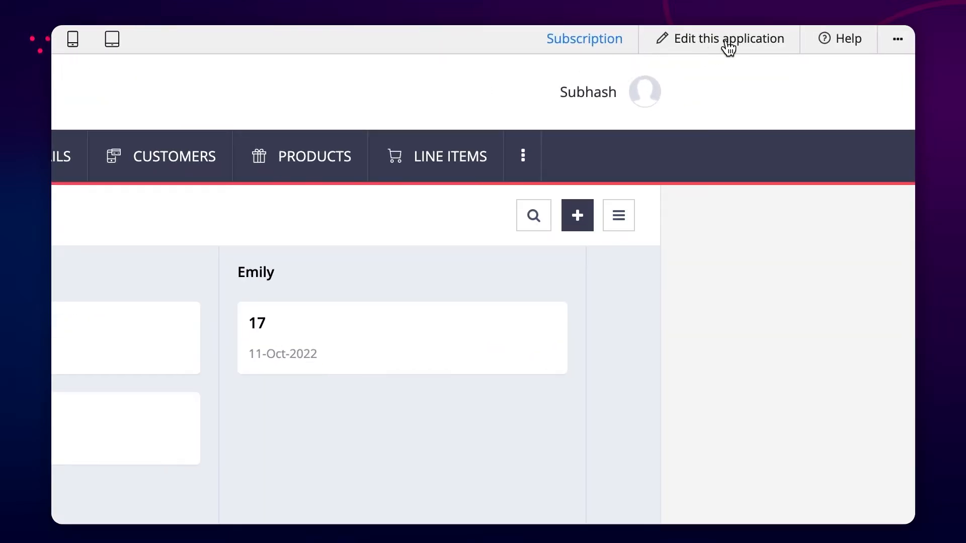
# Step: Start a new scheduled workflow from the editor's Workflow > Schedules page
pyautogui.click(728, 38)
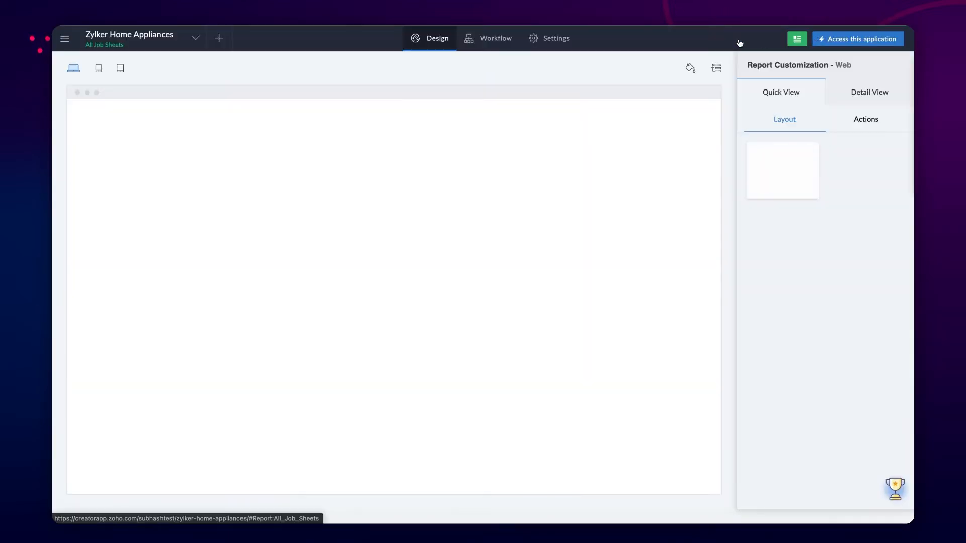
pyautogui.click(495, 38)
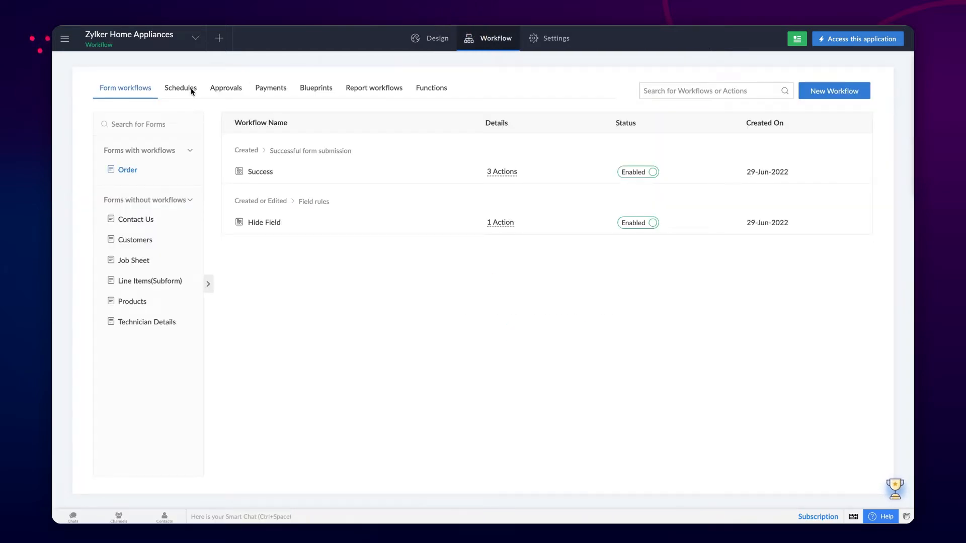
pyautogui.click(180, 87)
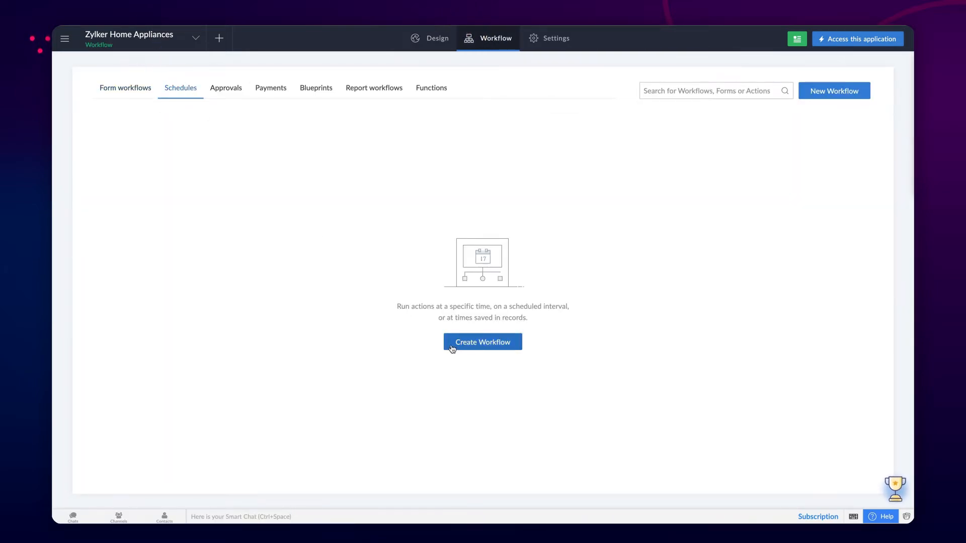
pyautogui.click(483, 342)
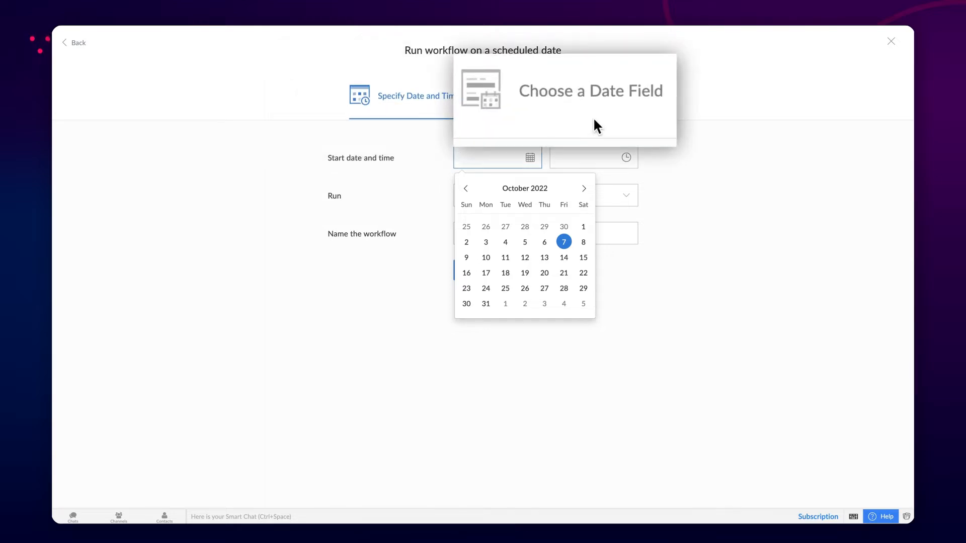
pyautogui.moveTo(425, 109)
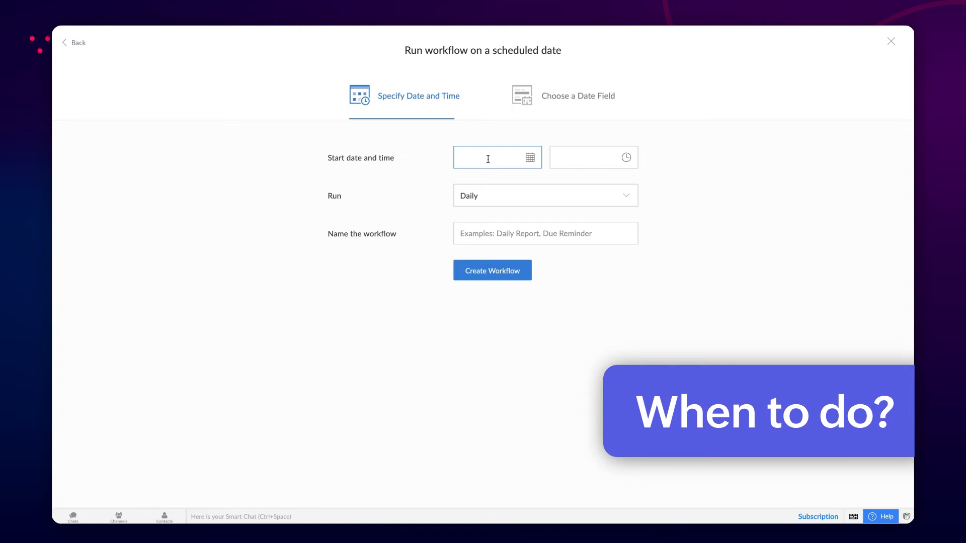
# Step: Create the daily workflow 'Installation Reminder' starting 08-Oct-2022 at 09:00:00
pyautogui.click(488, 157)
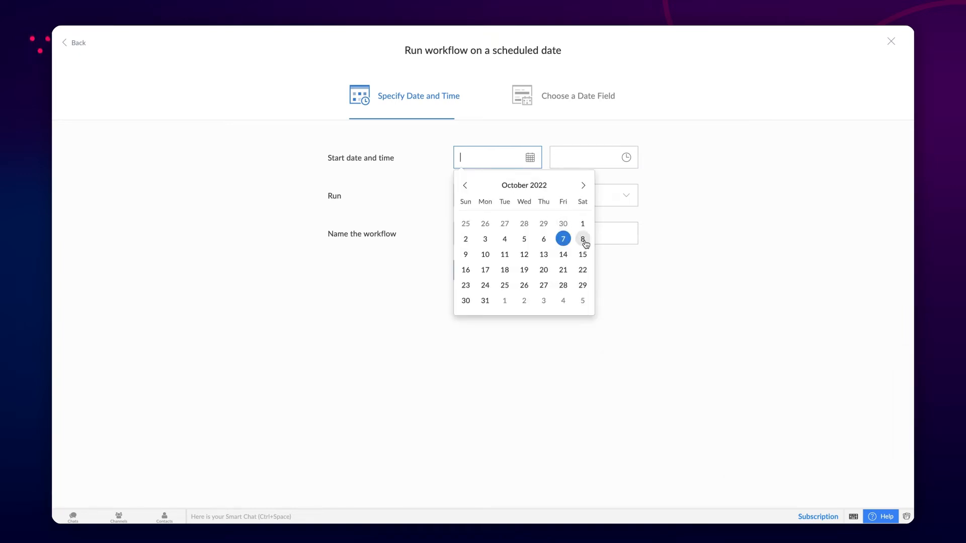
pyautogui.click(583, 240)
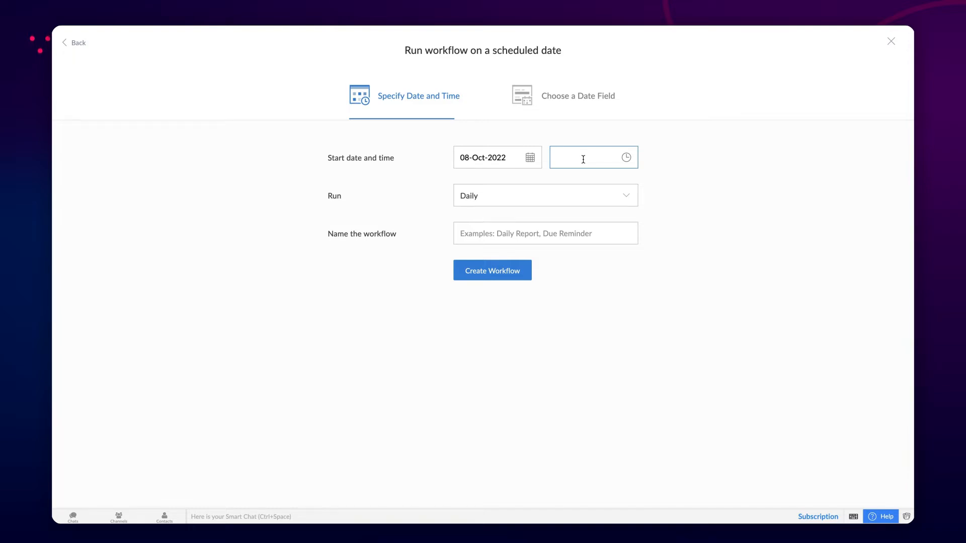
pyautogui.click(593, 157)
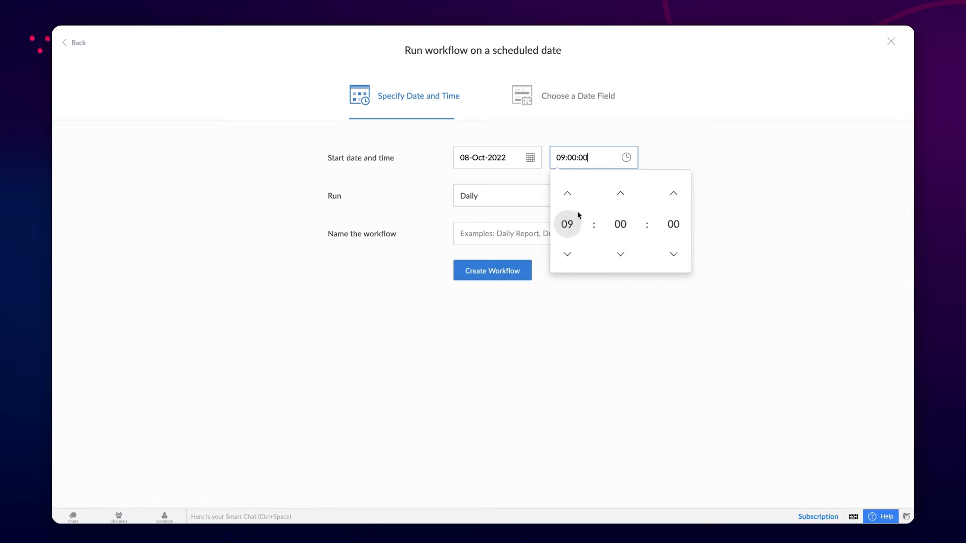
pyautogui.click(516, 195)
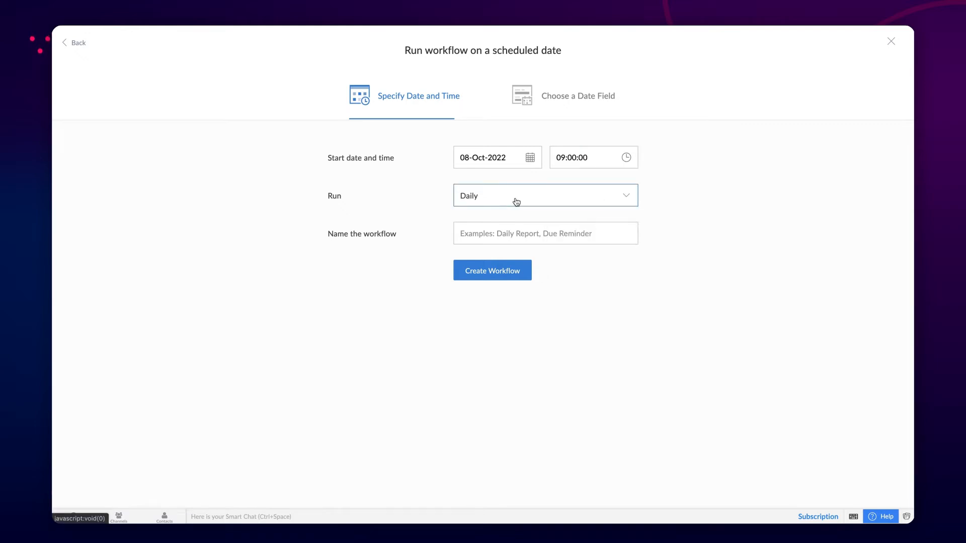
pyautogui.moveTo(522, 216)
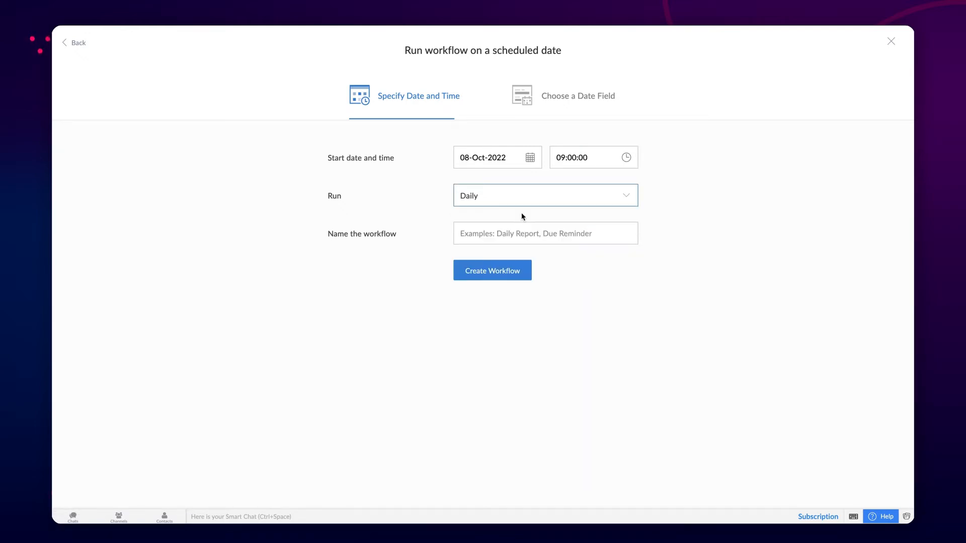
pyautogui.write('Installation')
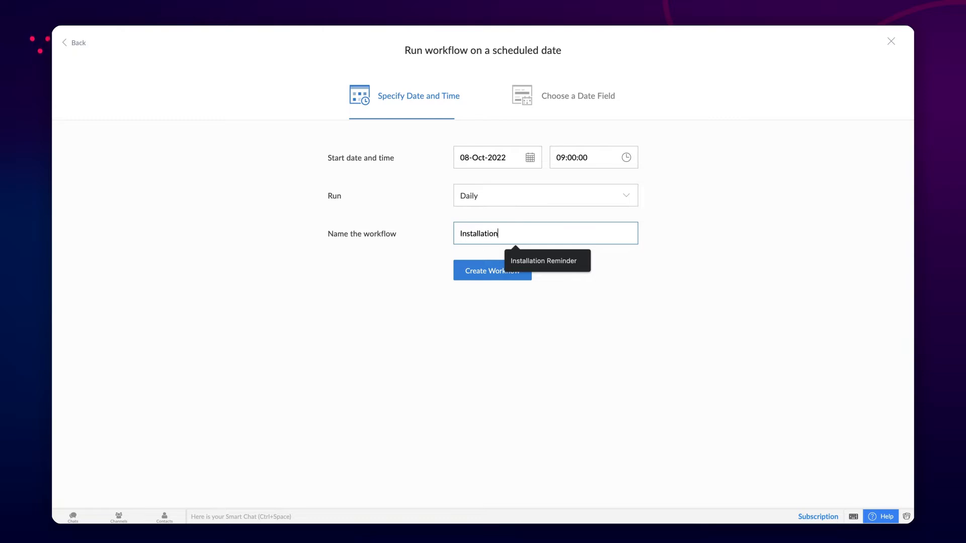
pyautogui.click(486, 271)
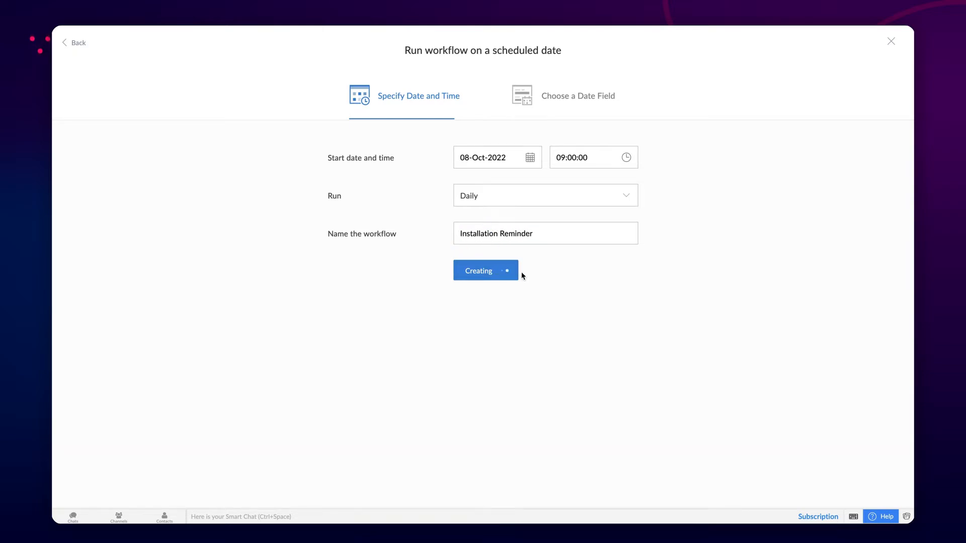
# Step: Add a new action to the Installation Reminder workflow to choose its type
pyautogui.click(485, 271)
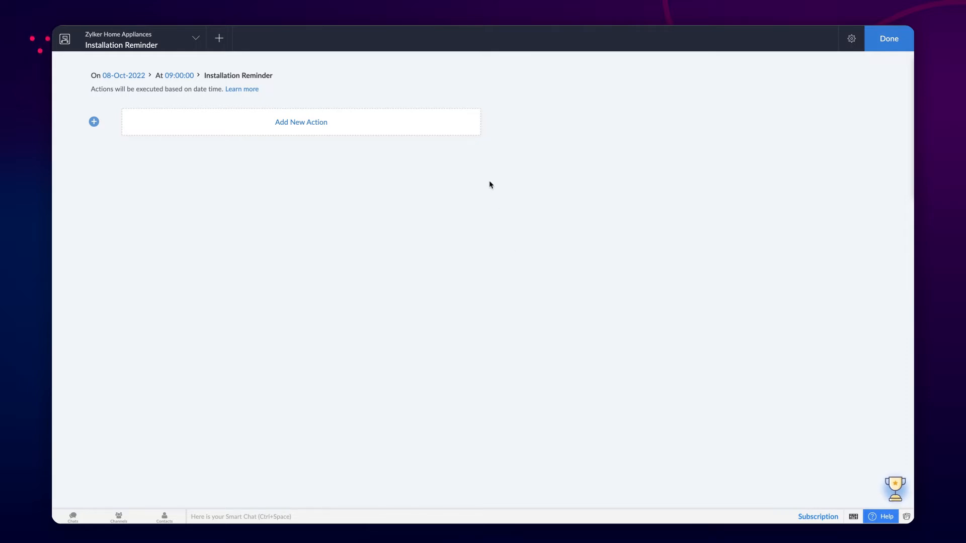
pyautogui.click(301, 122)
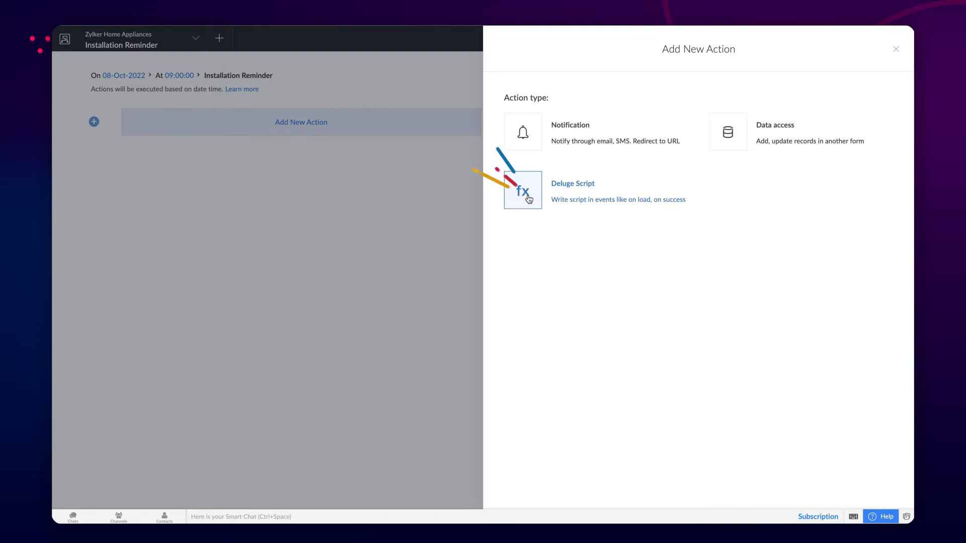
# Step: Save a Deluge sendmail script emailing technicians their installations, then finish back to Schedules
pyautogui.click(524, 190)
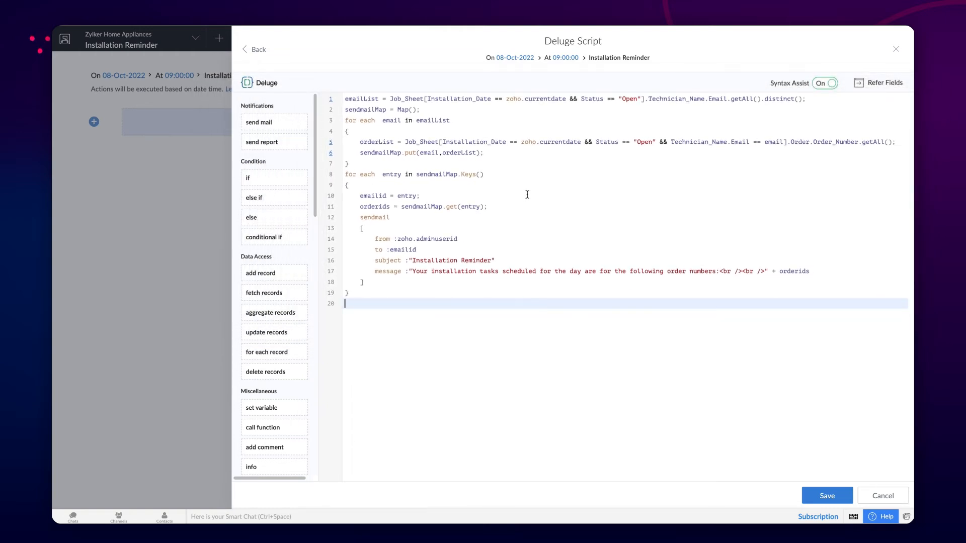
pyautogui.click(827, 495)
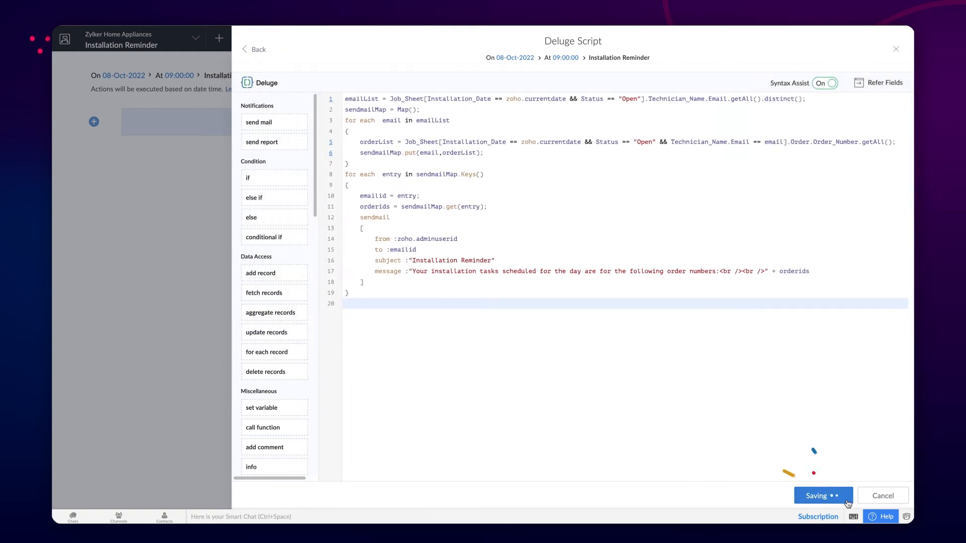
pyautogui.click(823, 495)
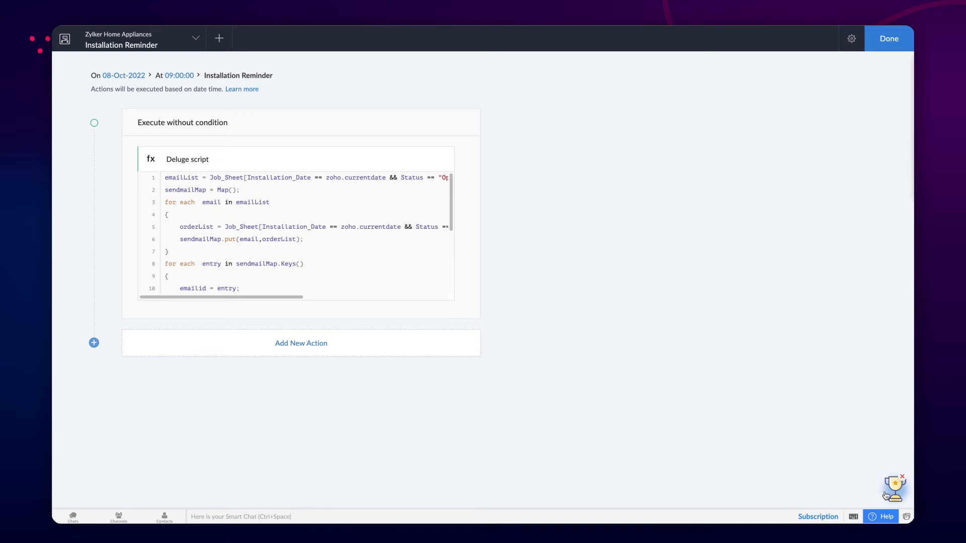
pyautogui.click(889, 38)
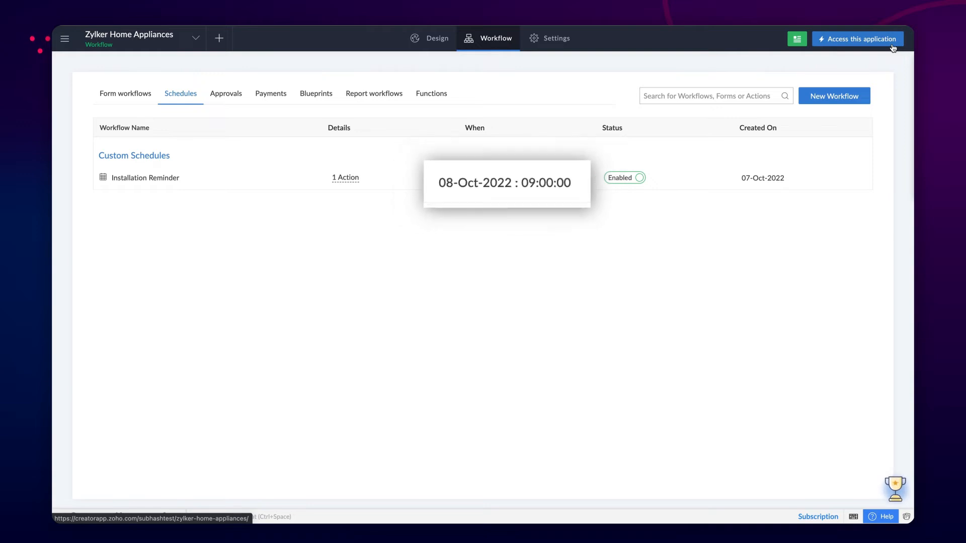
# Step: In the live app, submit a Job Sheet for Order 14 with an installation date
pyautogui.click(859, 38)
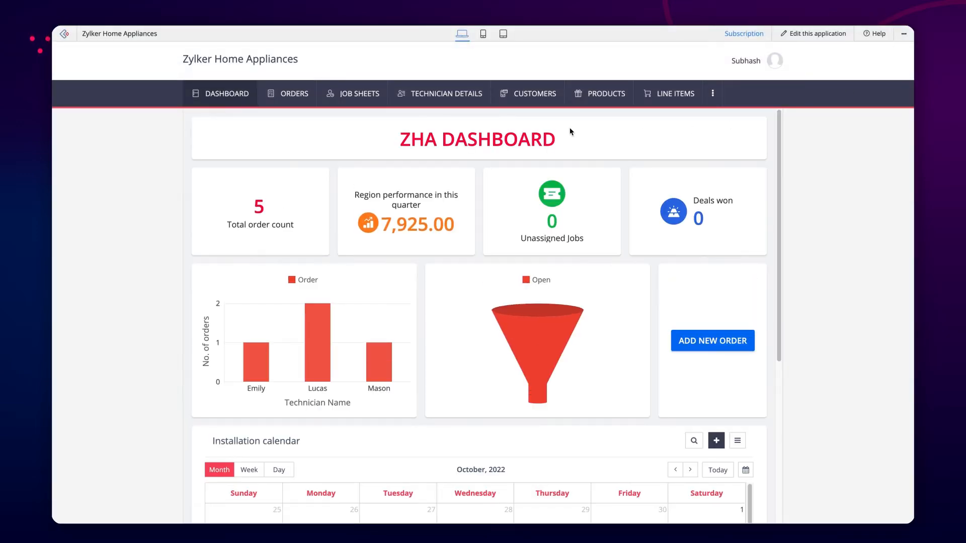
pyautogui.click(358, 94)
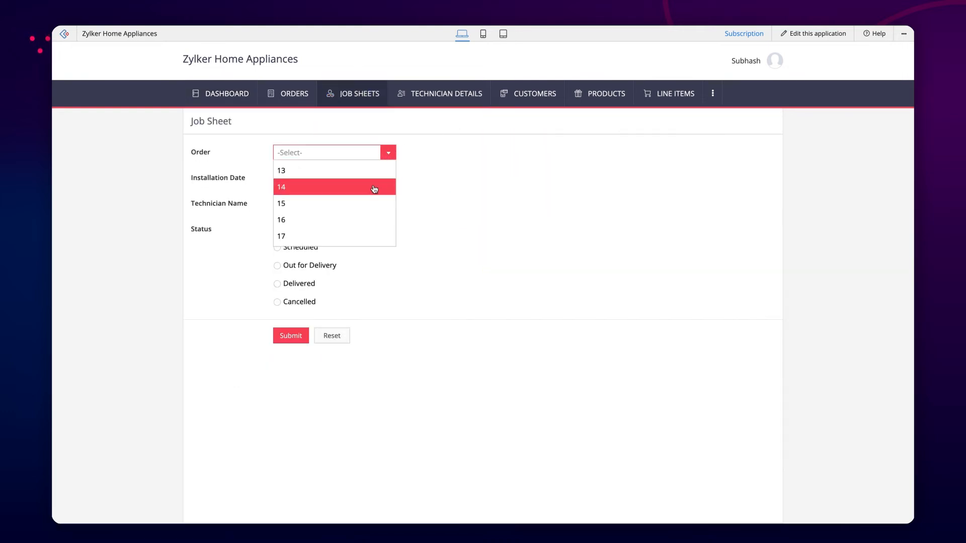
pyautogui.click(282, 187)
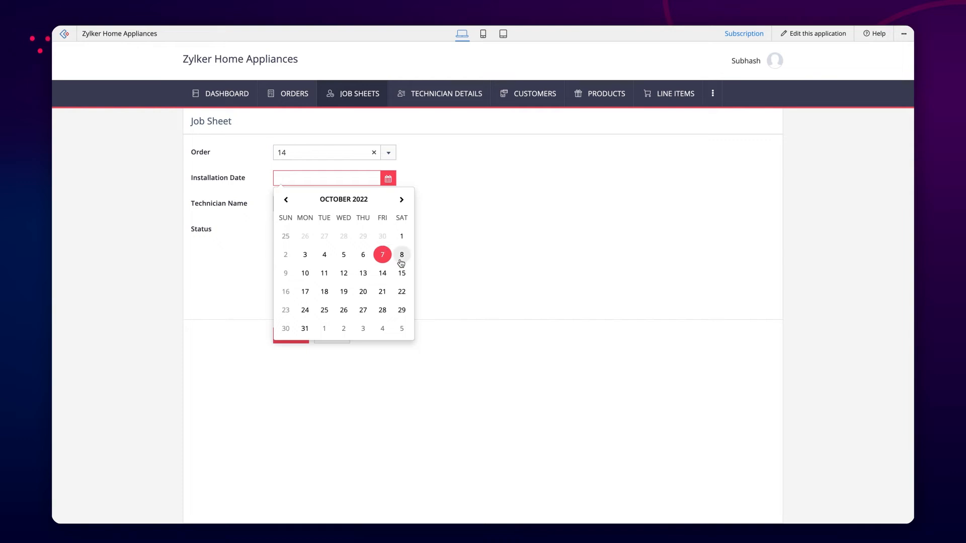
pyautogui.click(401, 254)
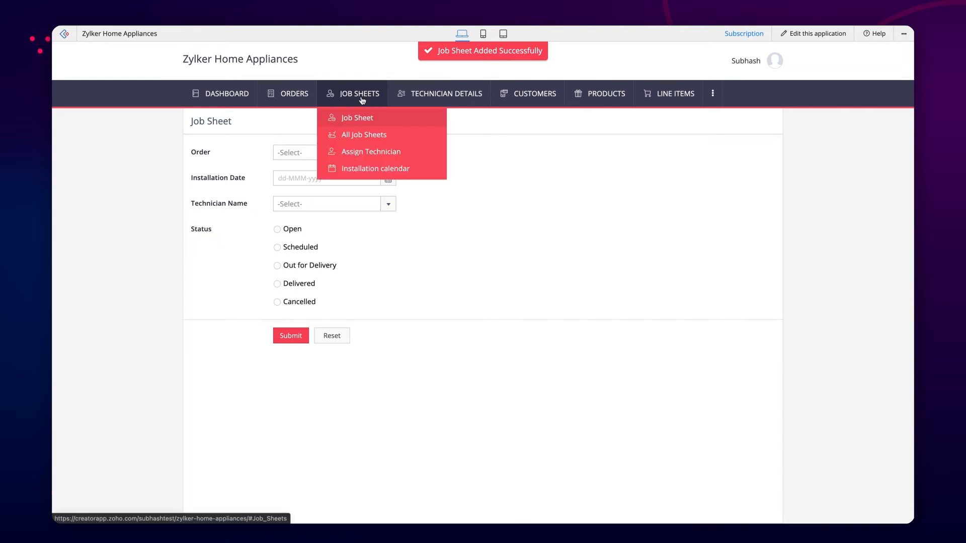
pyautogui.click(363, 135)
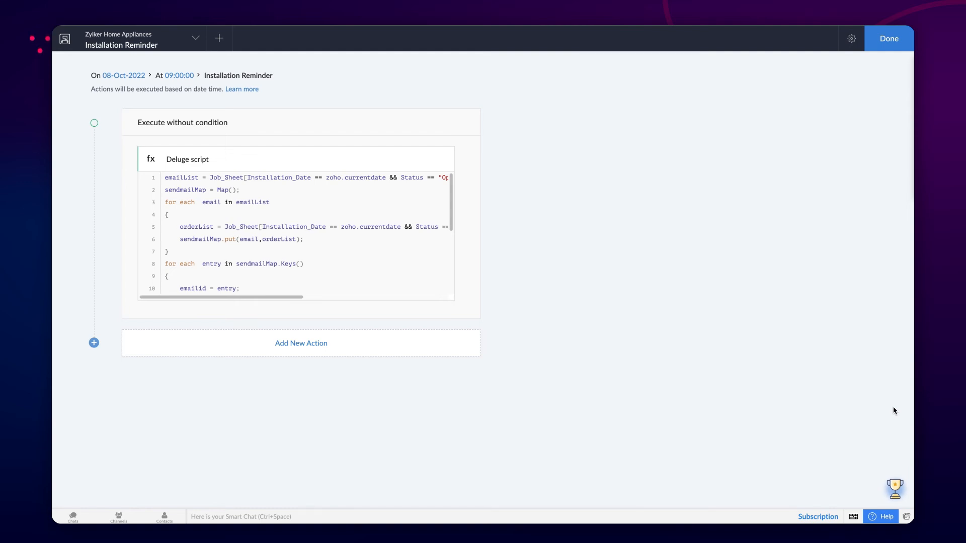
# Step: Confirm 08-Oct-2022, 09:00:00 daily run and keep India Standard Time (Asia/Kolkata) time zone
pyautogui.click(851, 38)
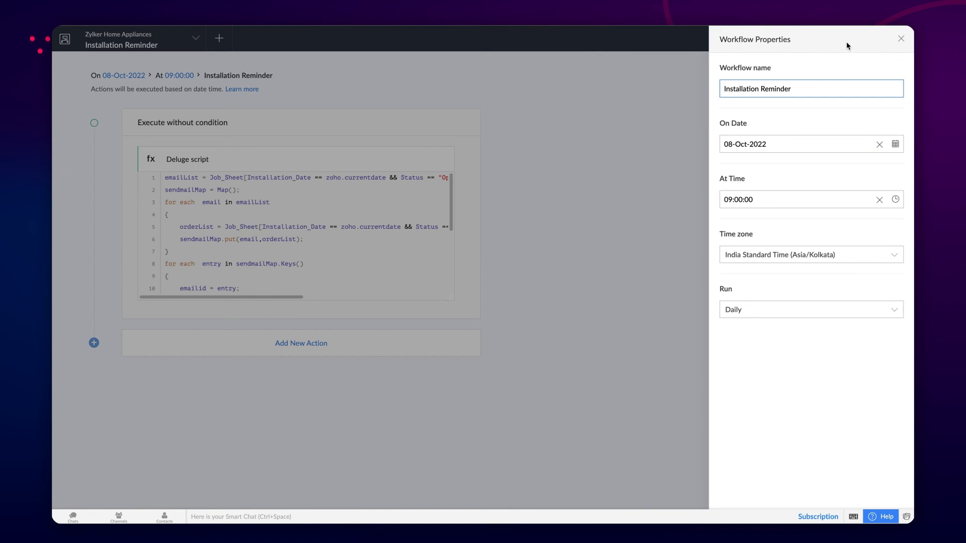
pyautogui.click(780, 88)
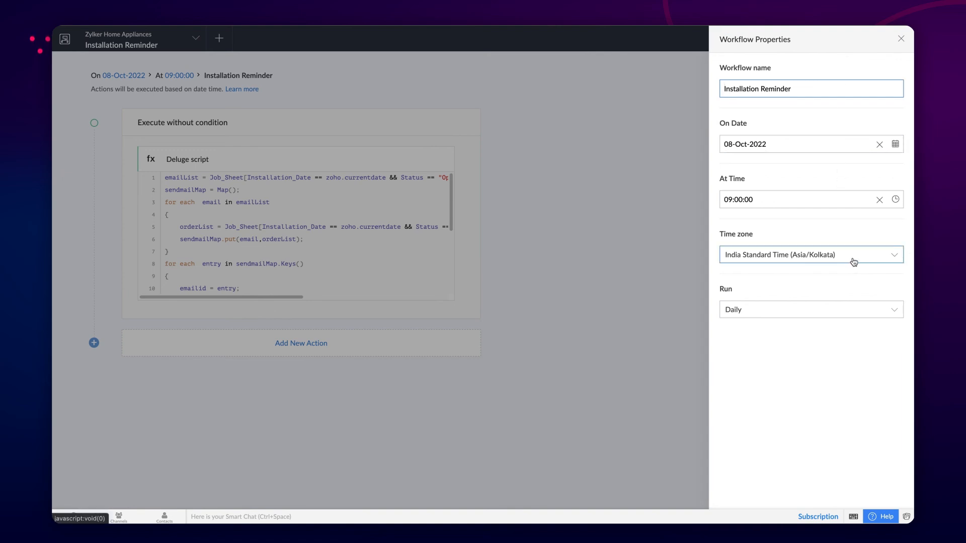
pyautogui.click(811, 255)
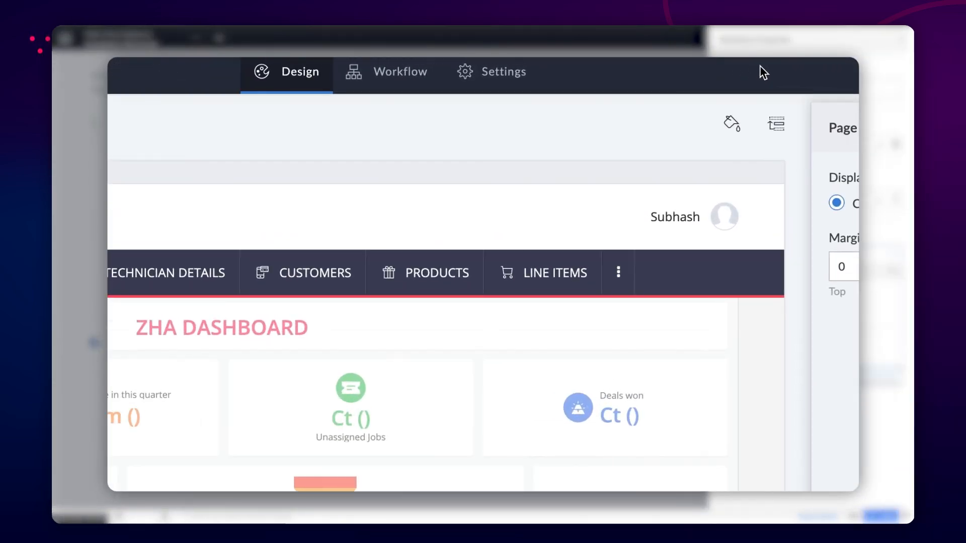
pyautogui.click(503, 72)
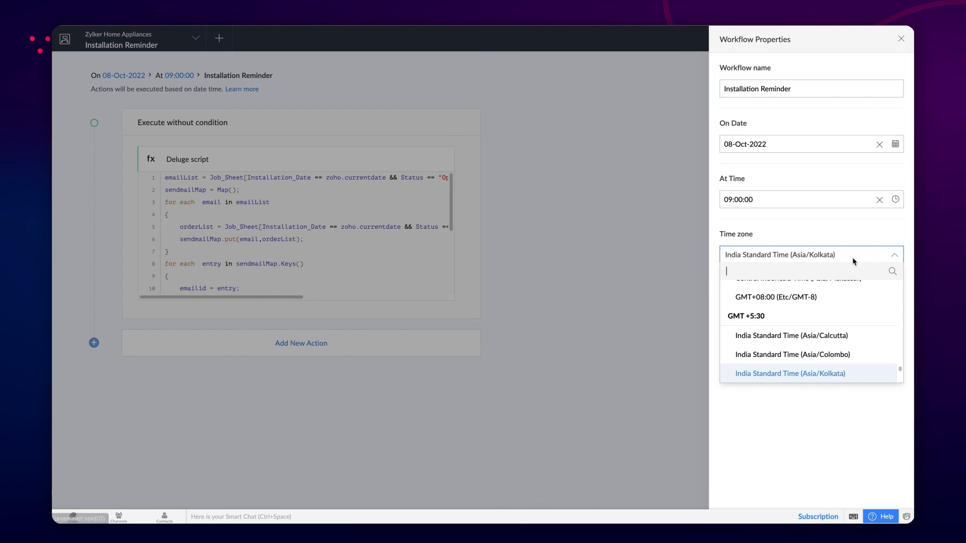
pyautogui.click(791, 373)
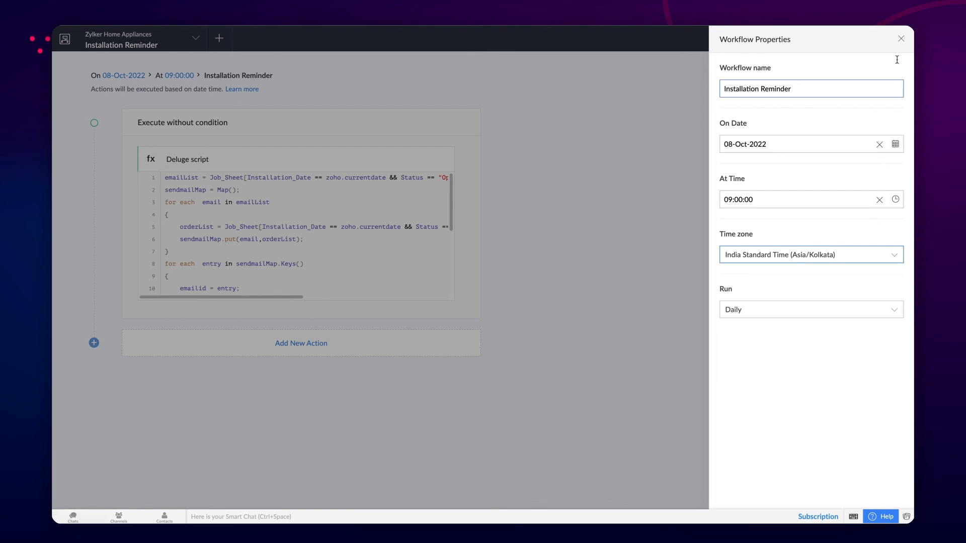